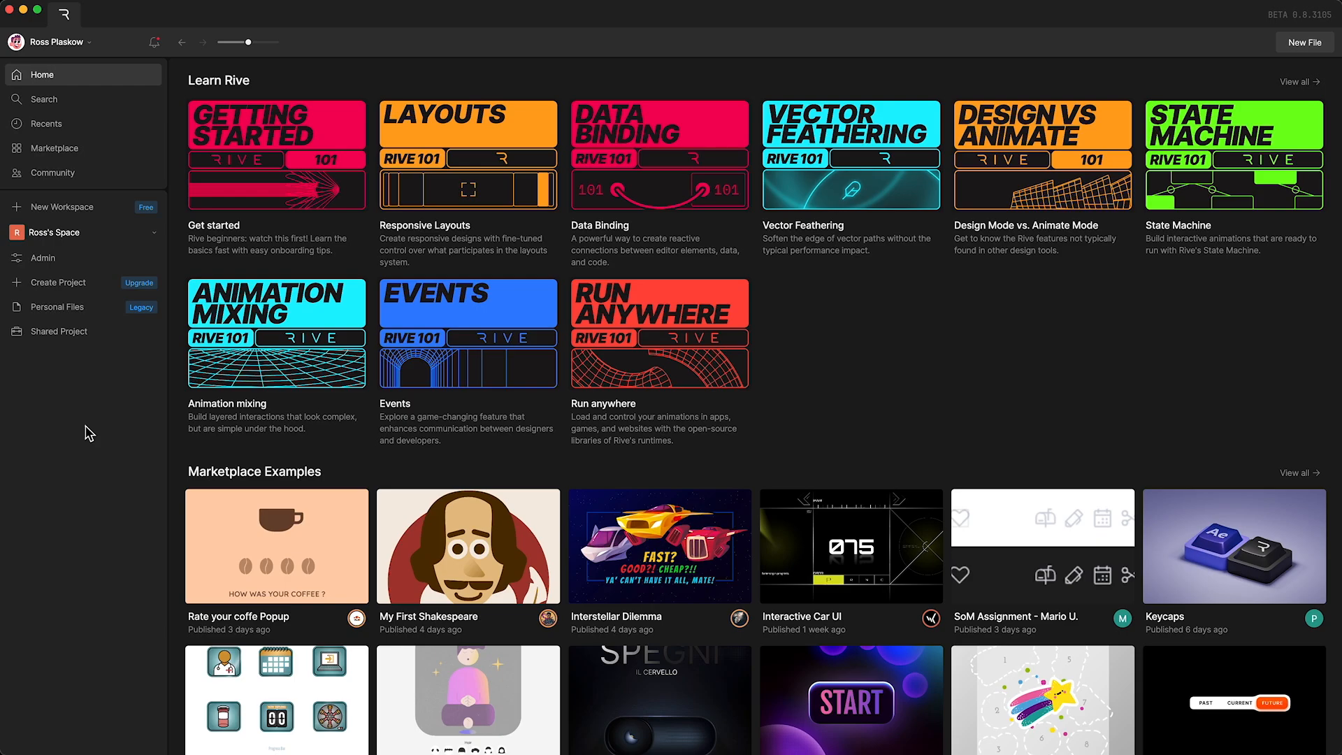
pyautogui.moveTo(1093, 550)
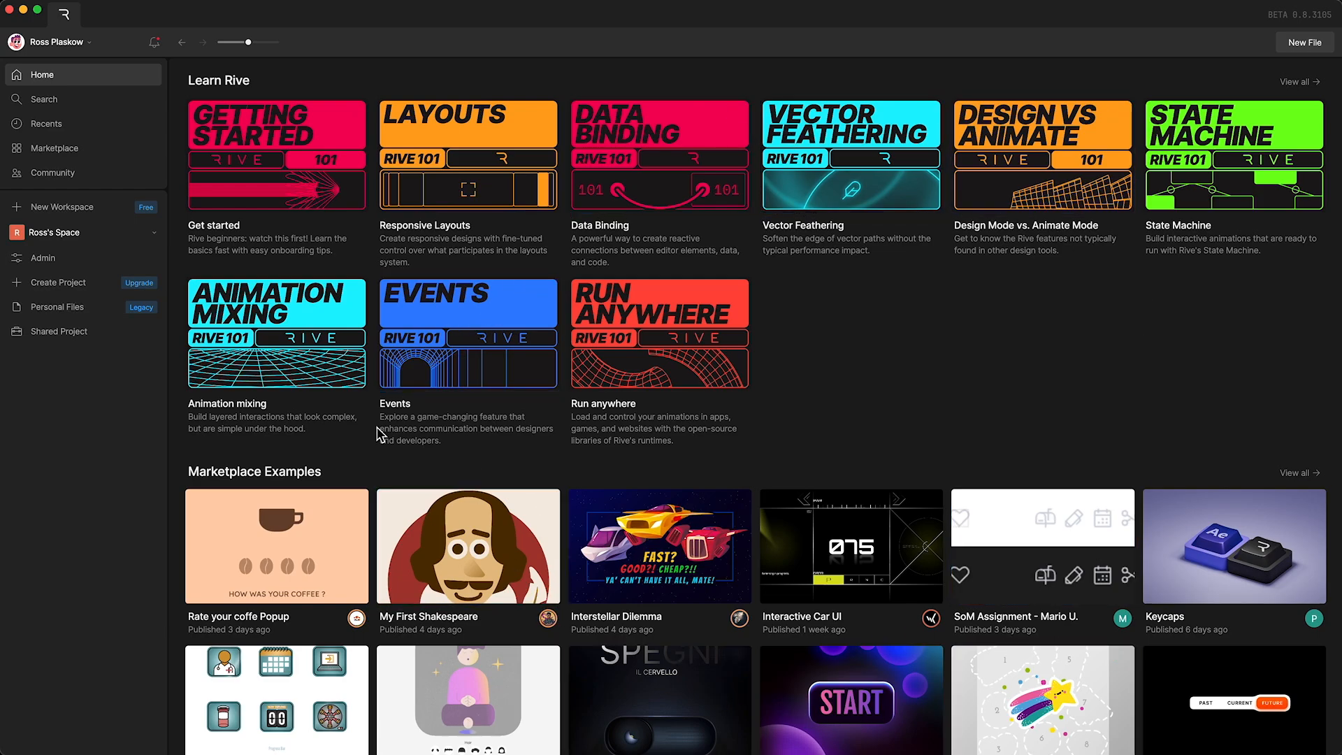
pyautogui.moveTo(788, 89)
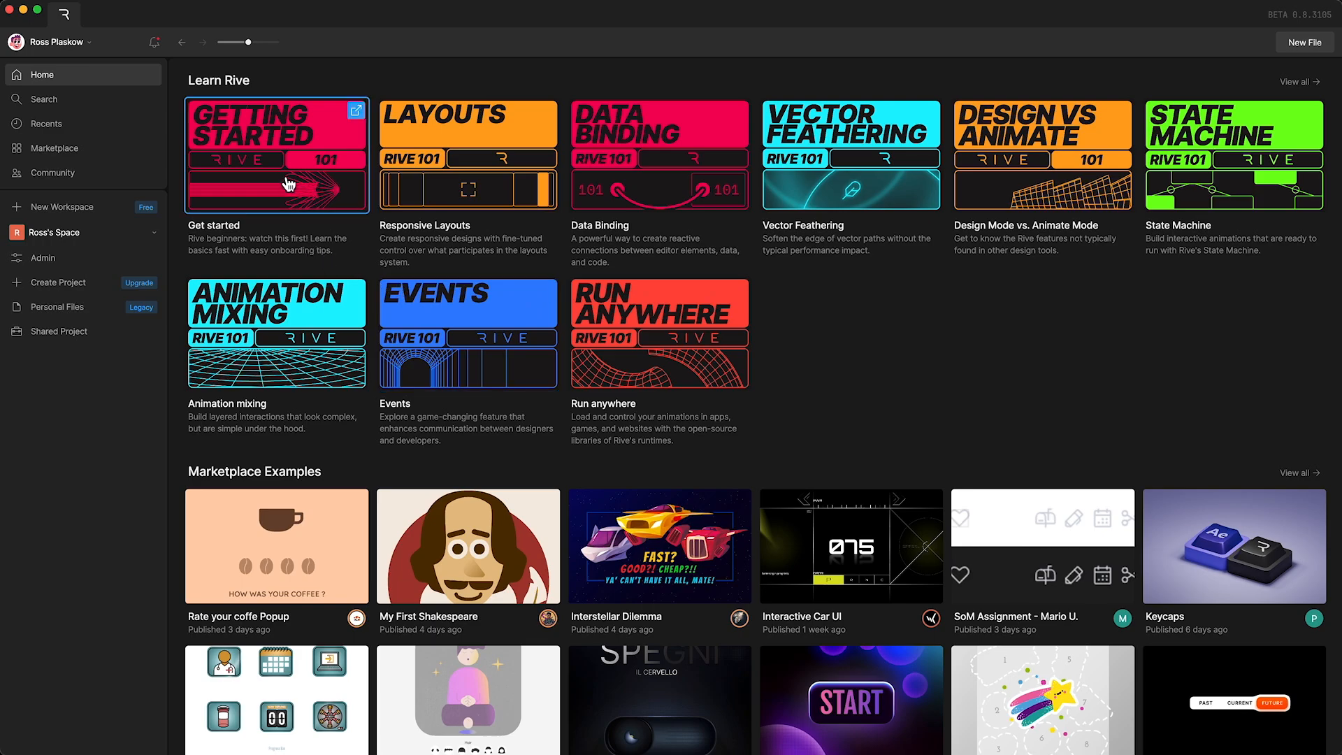
# Step: Go to Personal Files and select the Trash and stuff folder cards
pyautogui.scroll(-3)
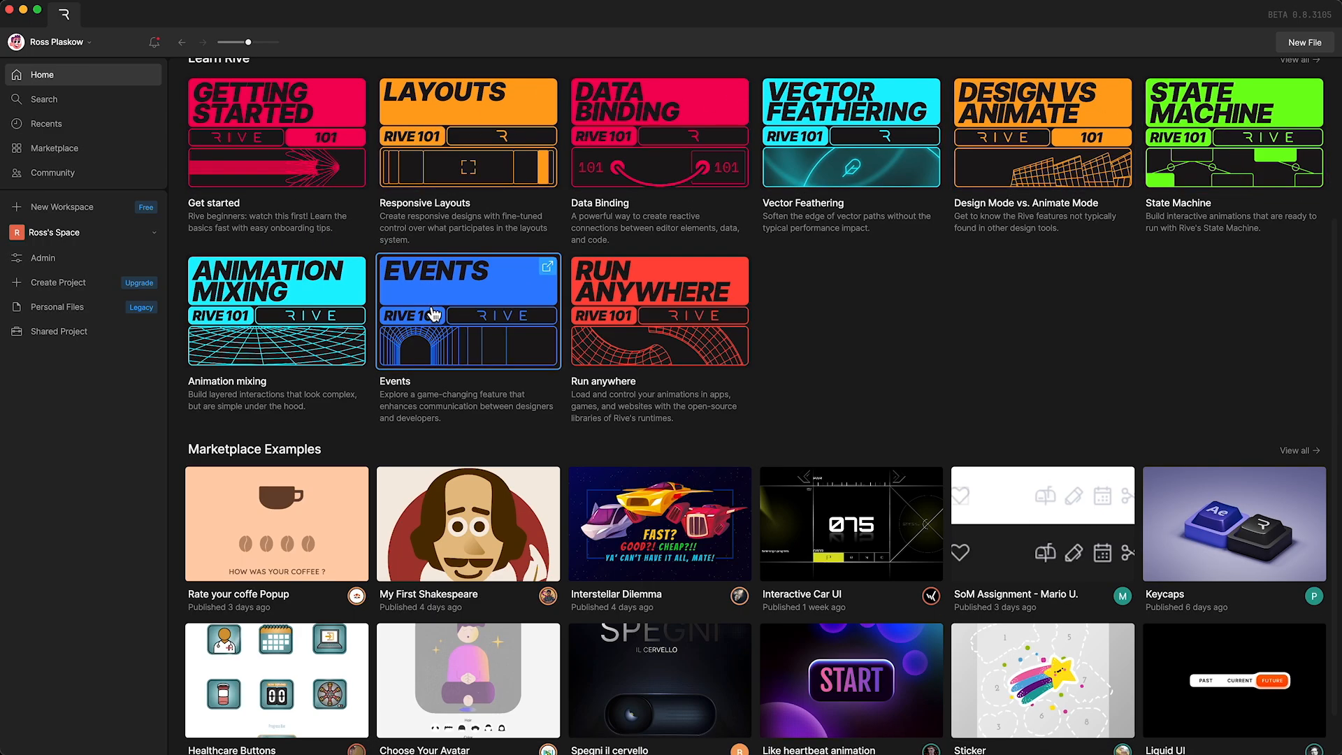
pyautogui.scroll(-3)
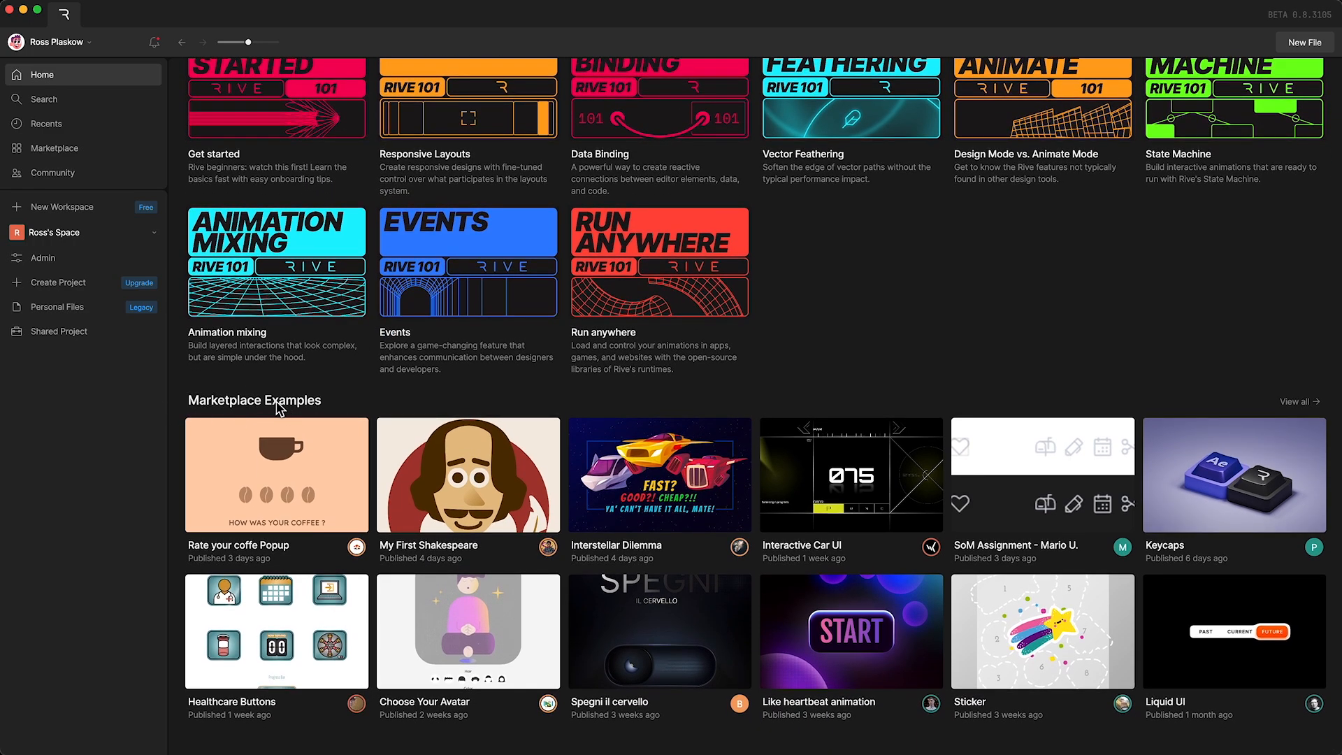
pyautogui.moveTo(1087, 667)
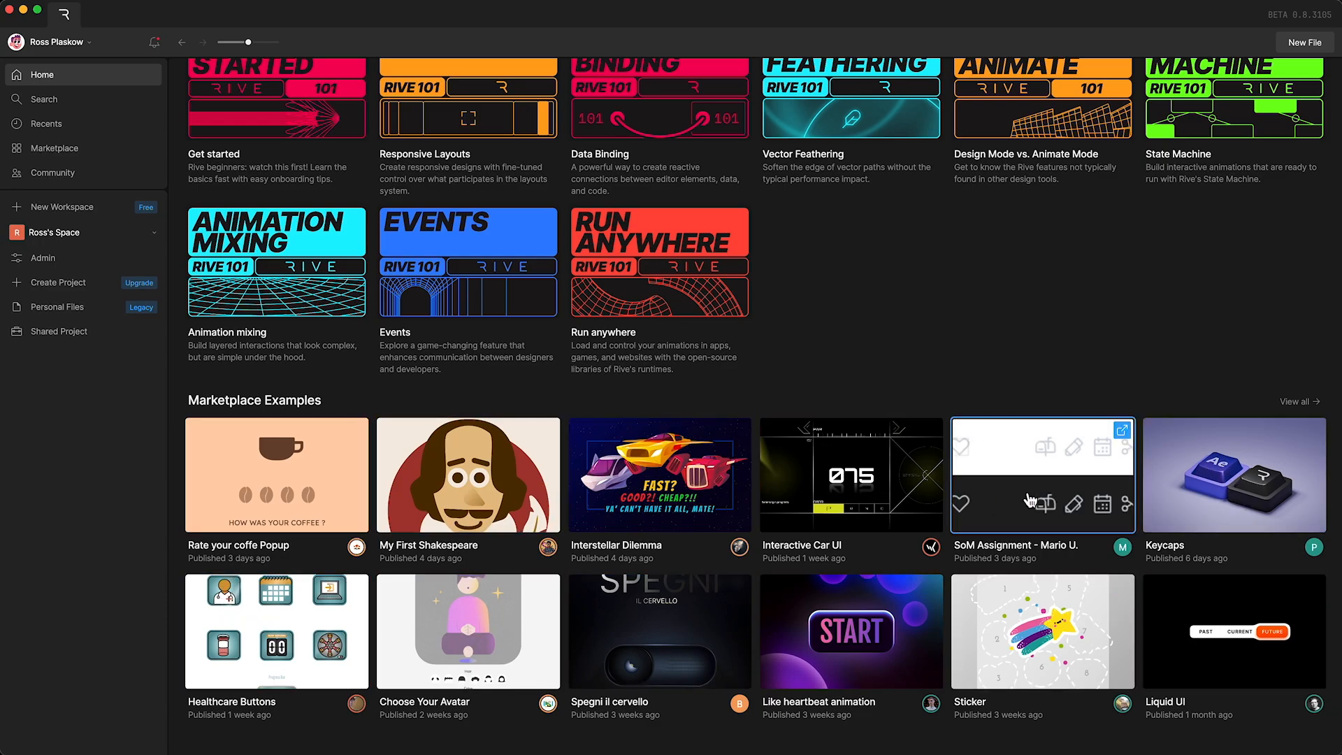
pyautogui.moveTo(467, 474)
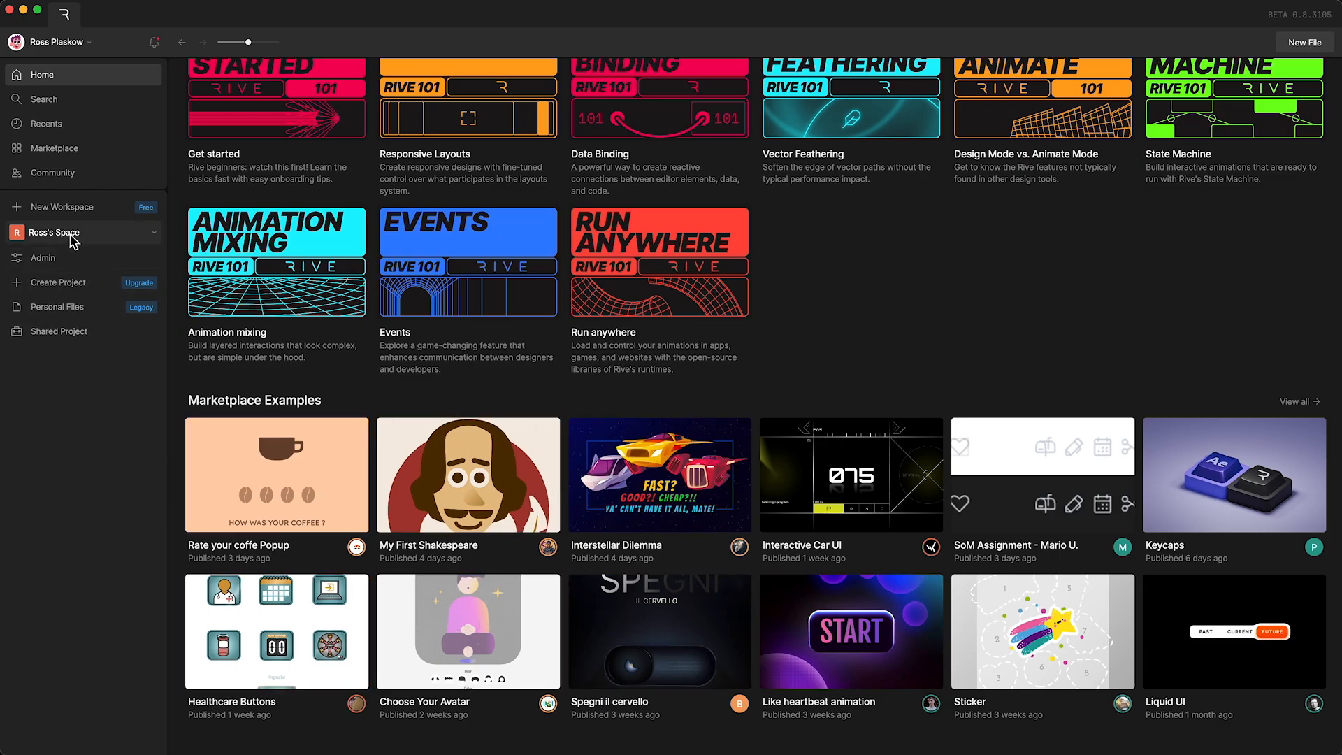
pyautogui.moveTo(77, 213)
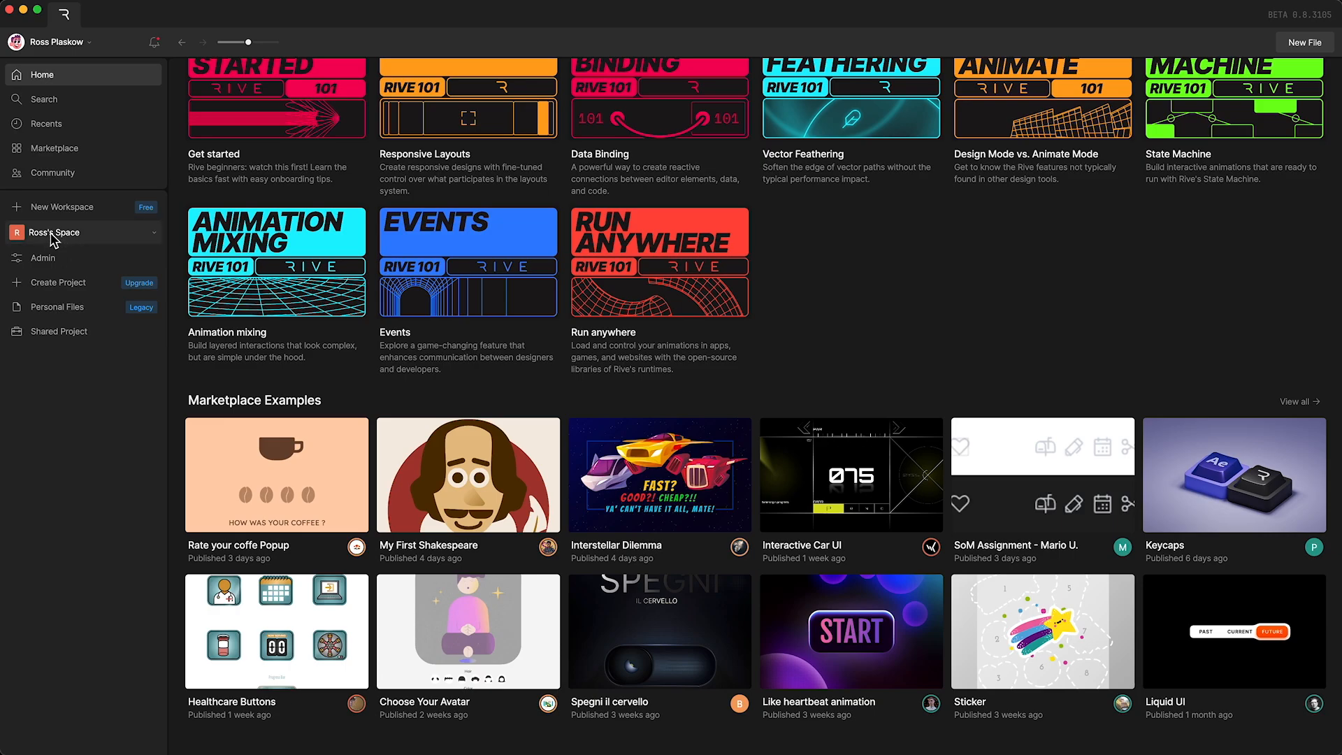
pyautogui.moveTo(58, 312)
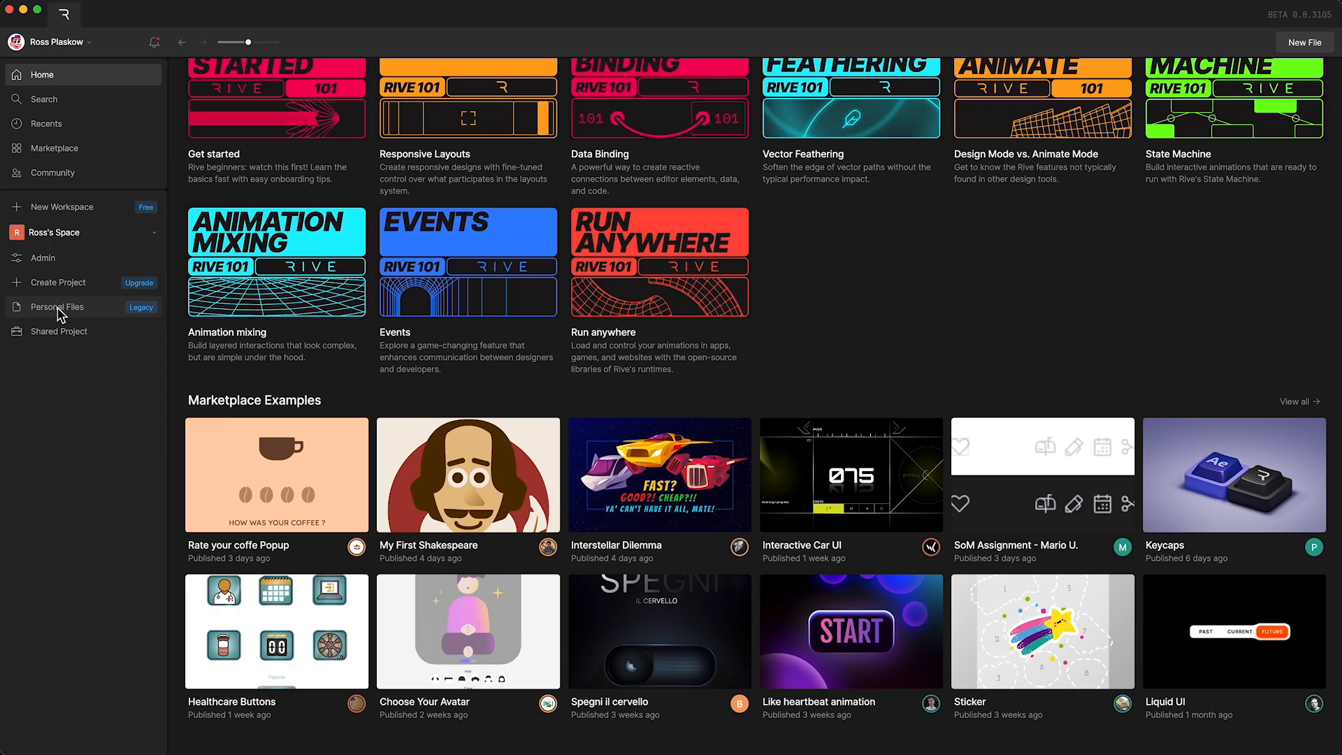
pyautogui.moveTo(63, 314)
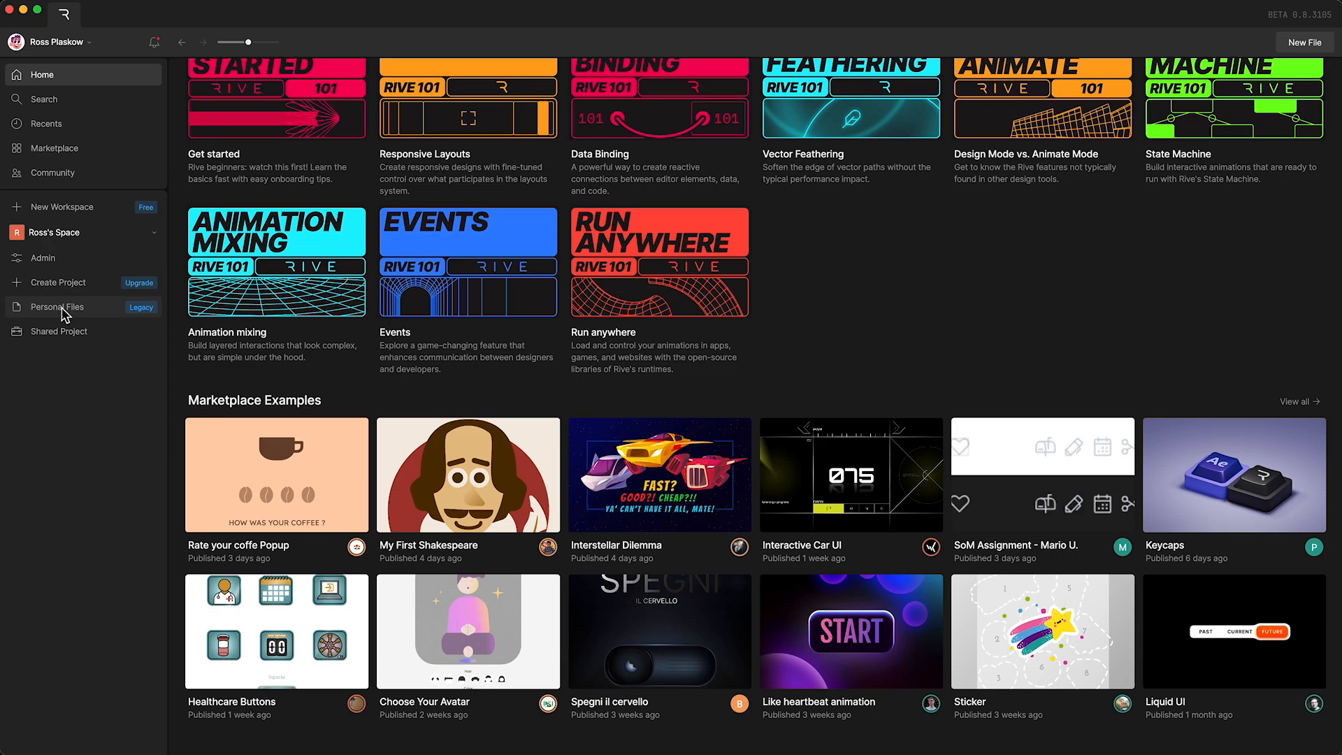
pyautogui.click(57, 306)
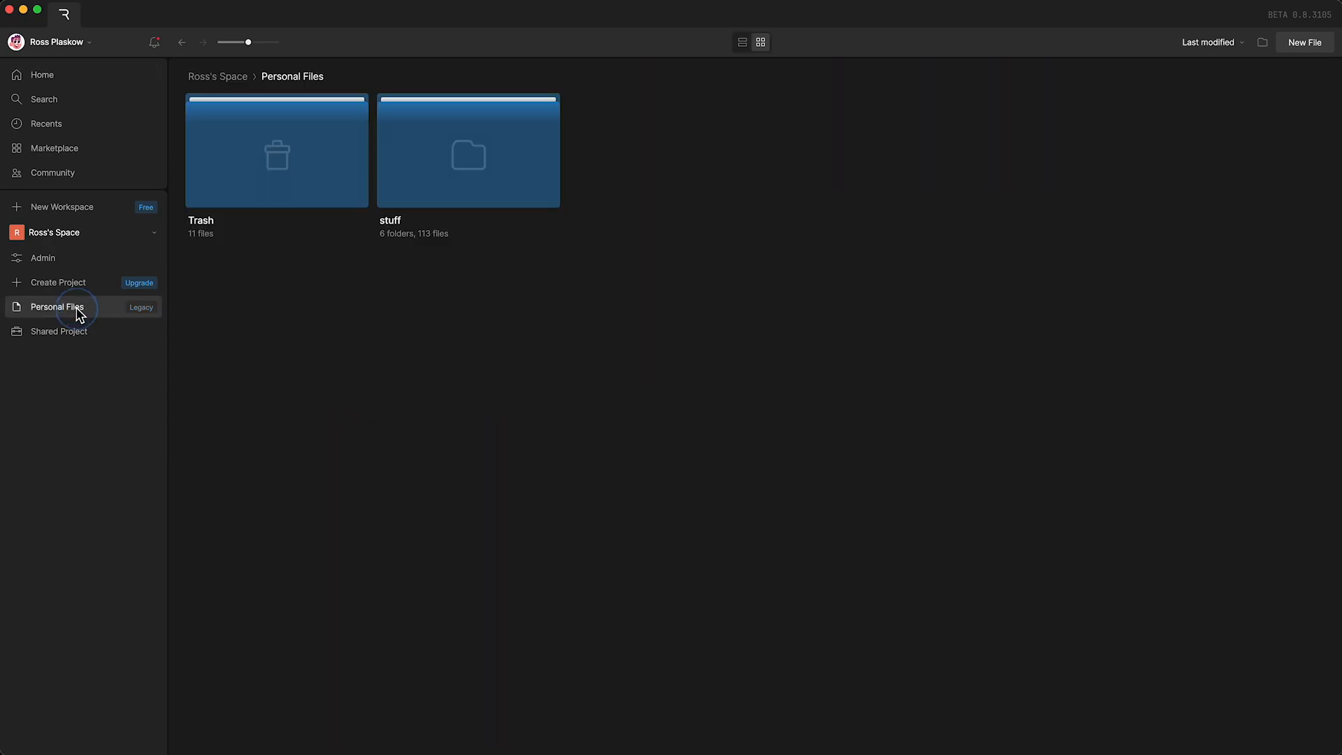
pyautogui.moveTo(109, 314)
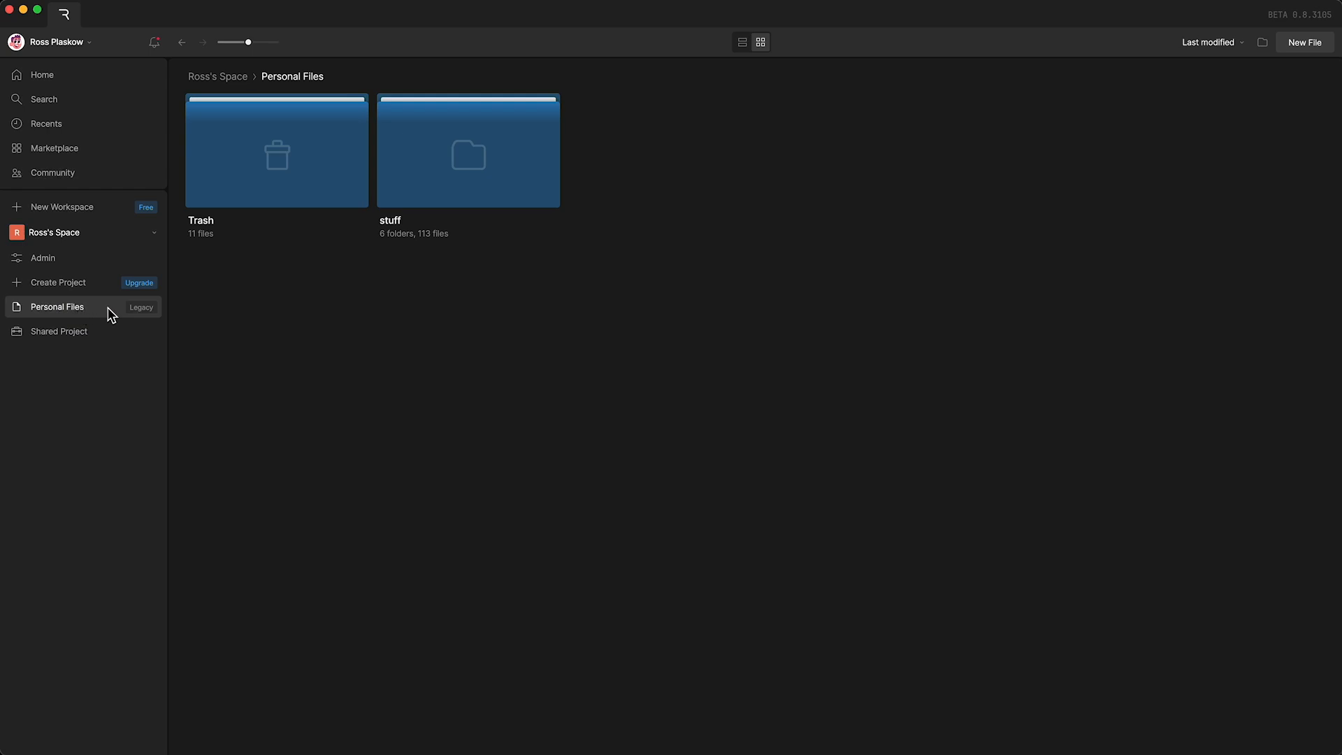
pyautogui.click(275, 149)
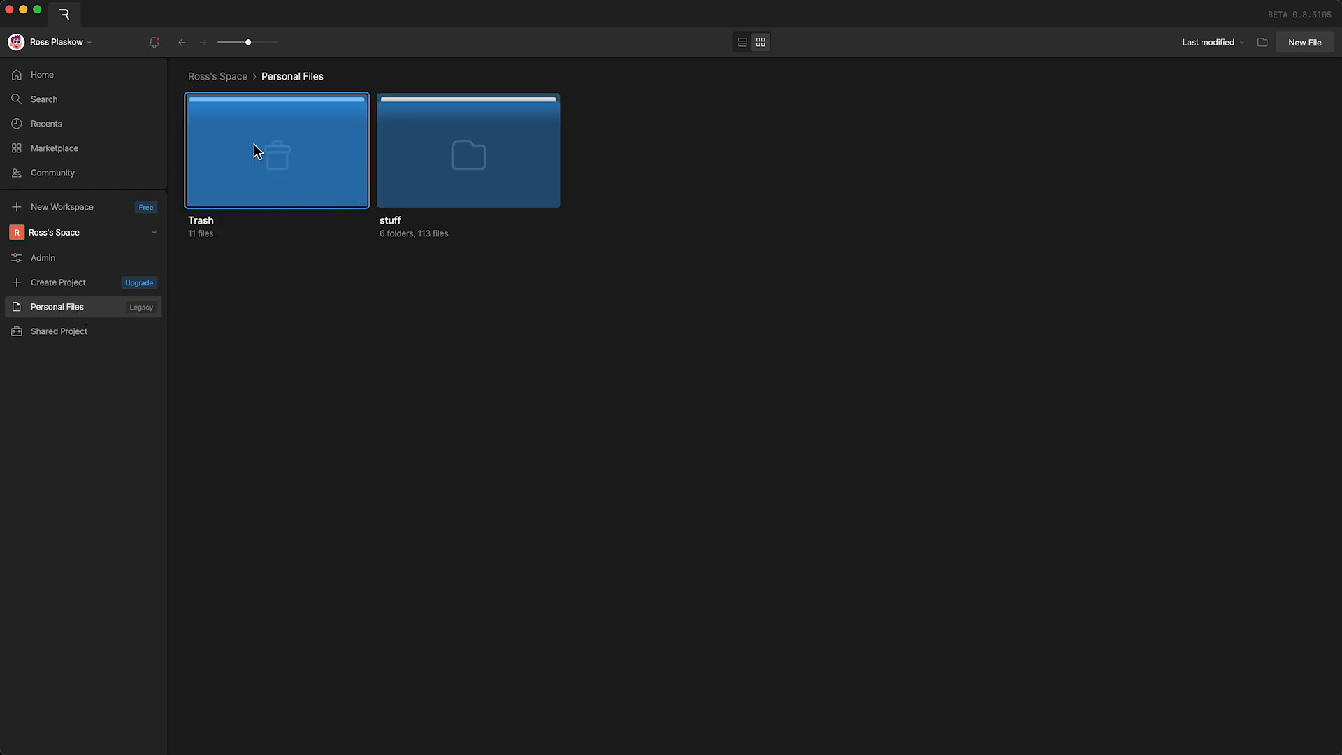
pyautogui.moveTo(388, 226)
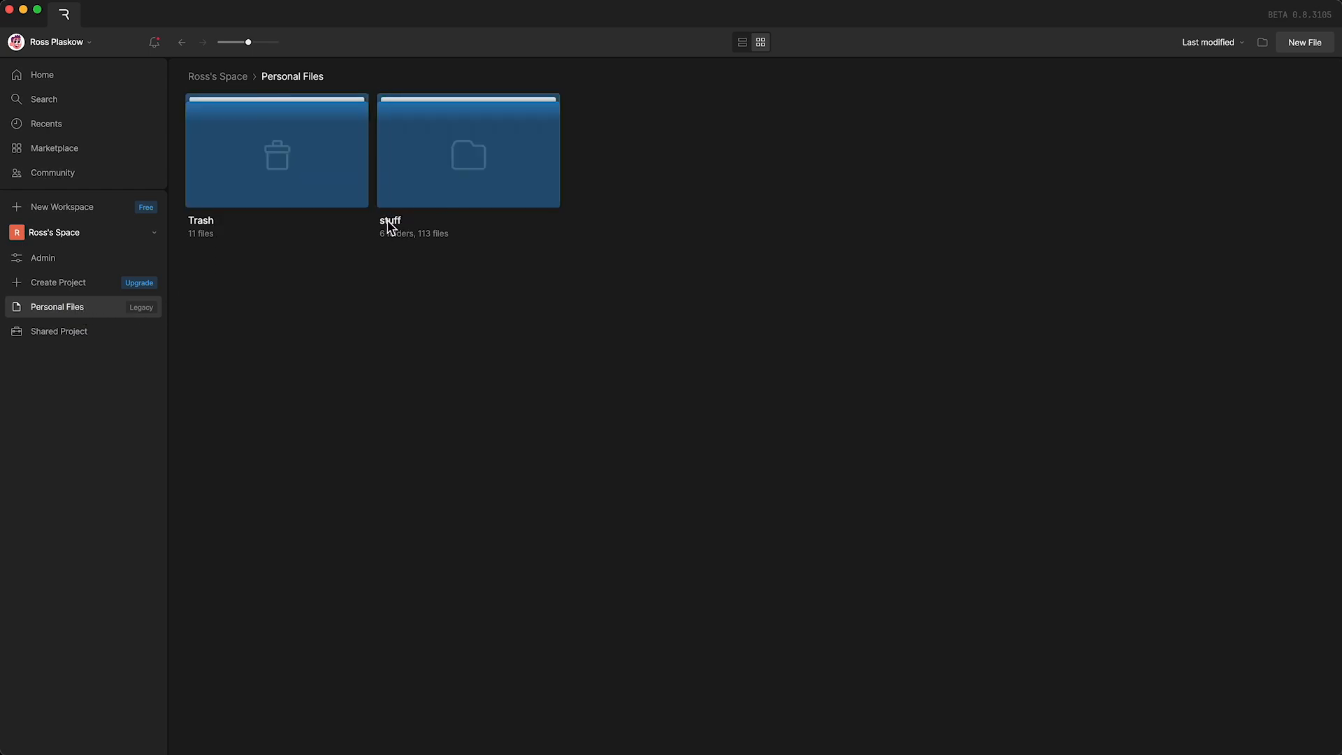
pyautogui.click(468, 150)
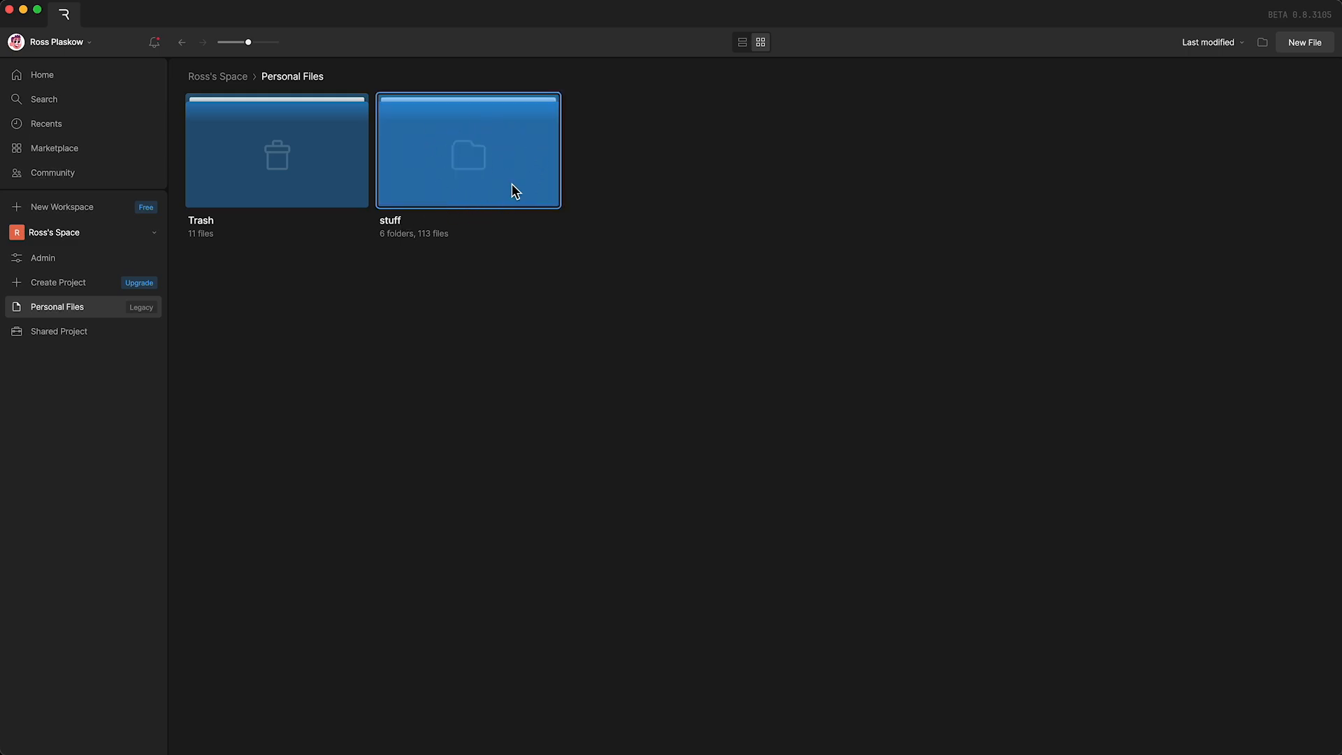
pyautogui.moveTo(459, 161)
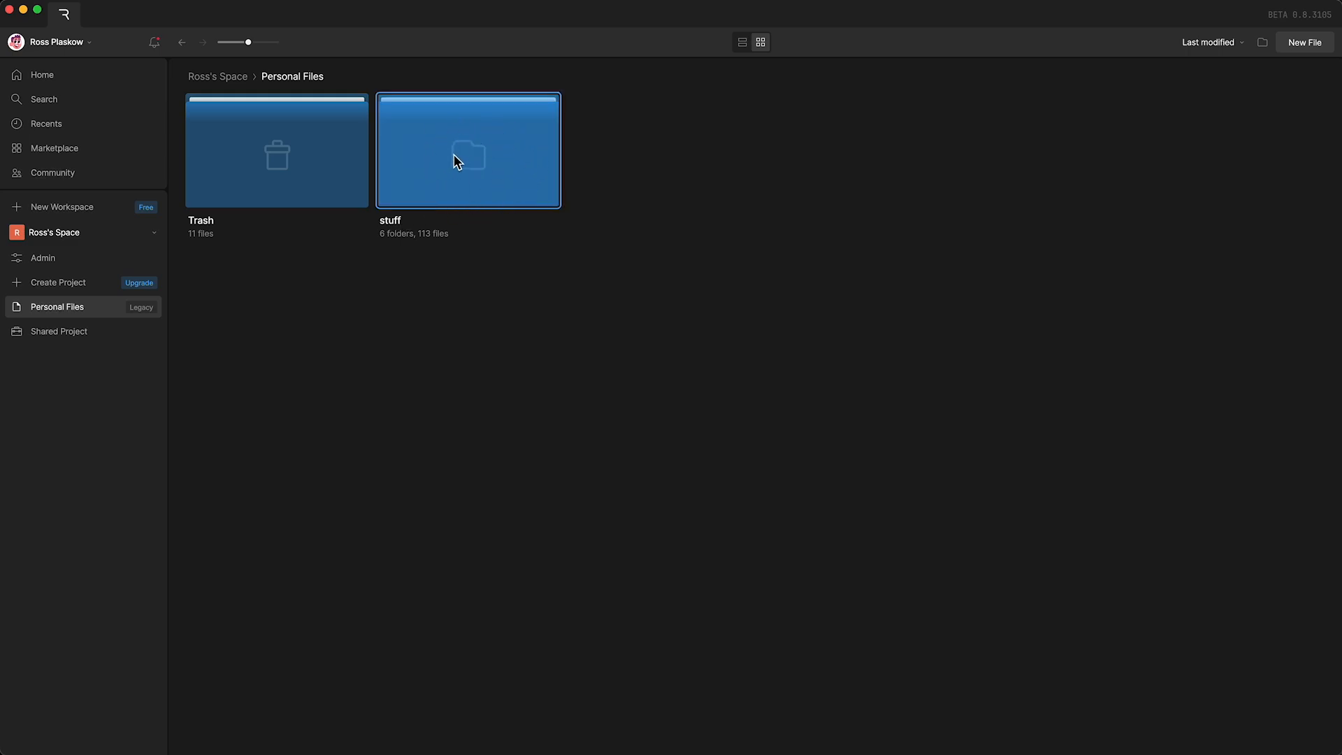
pyautogui.moveTo(394, 174)
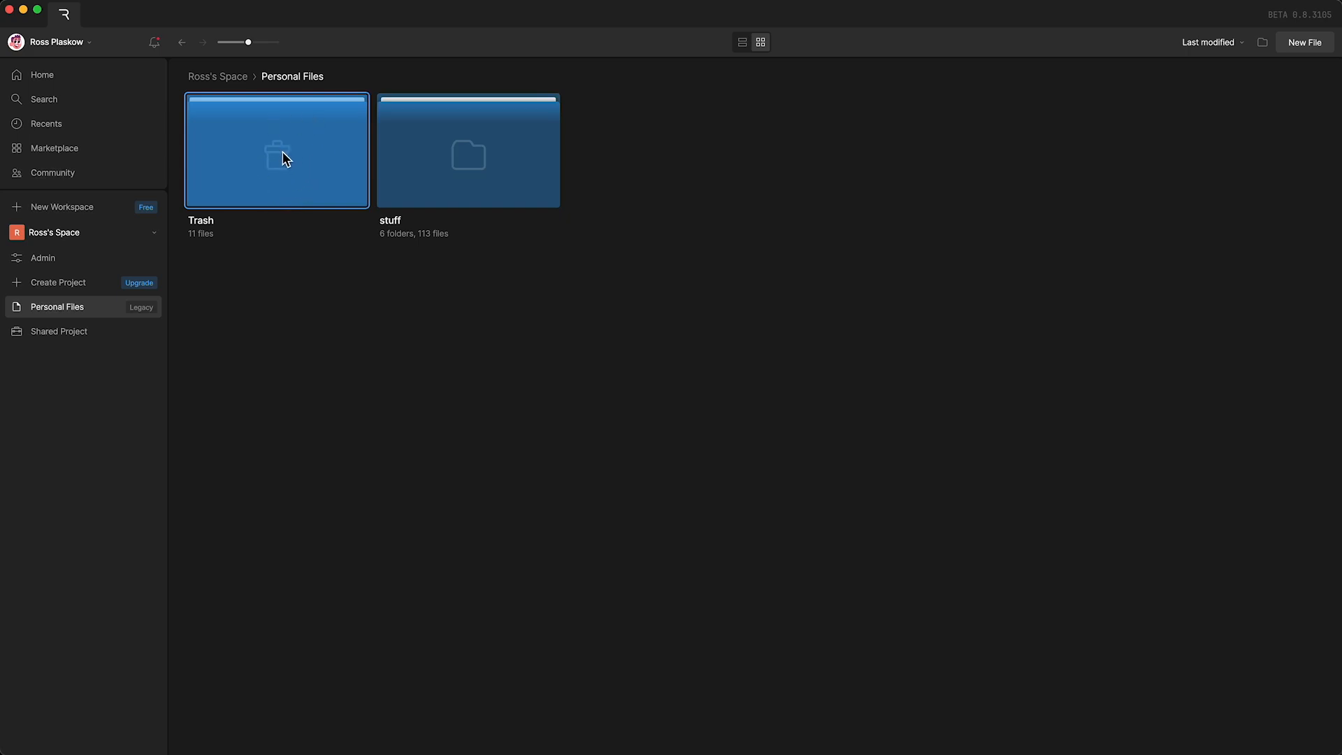
pyautogui.moveTo(1172, 87)
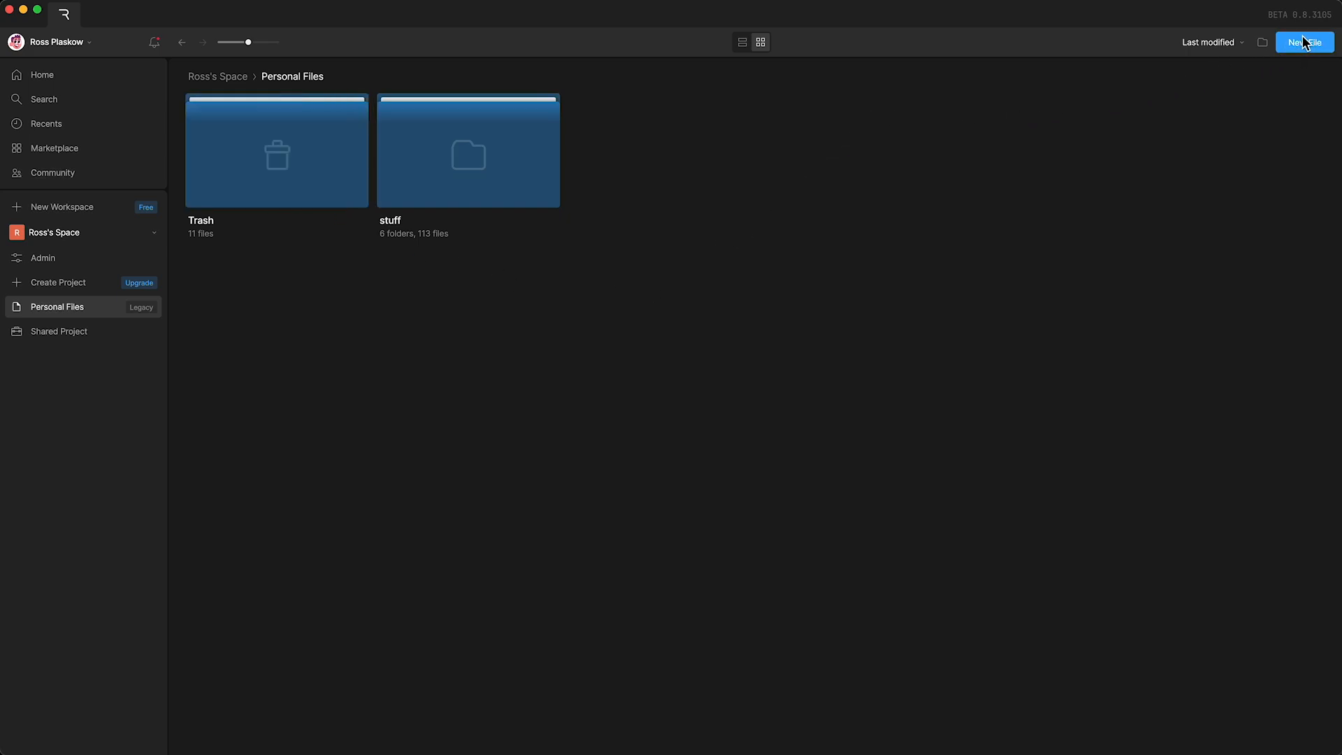
pyautogui.moveTo(1235, 74)
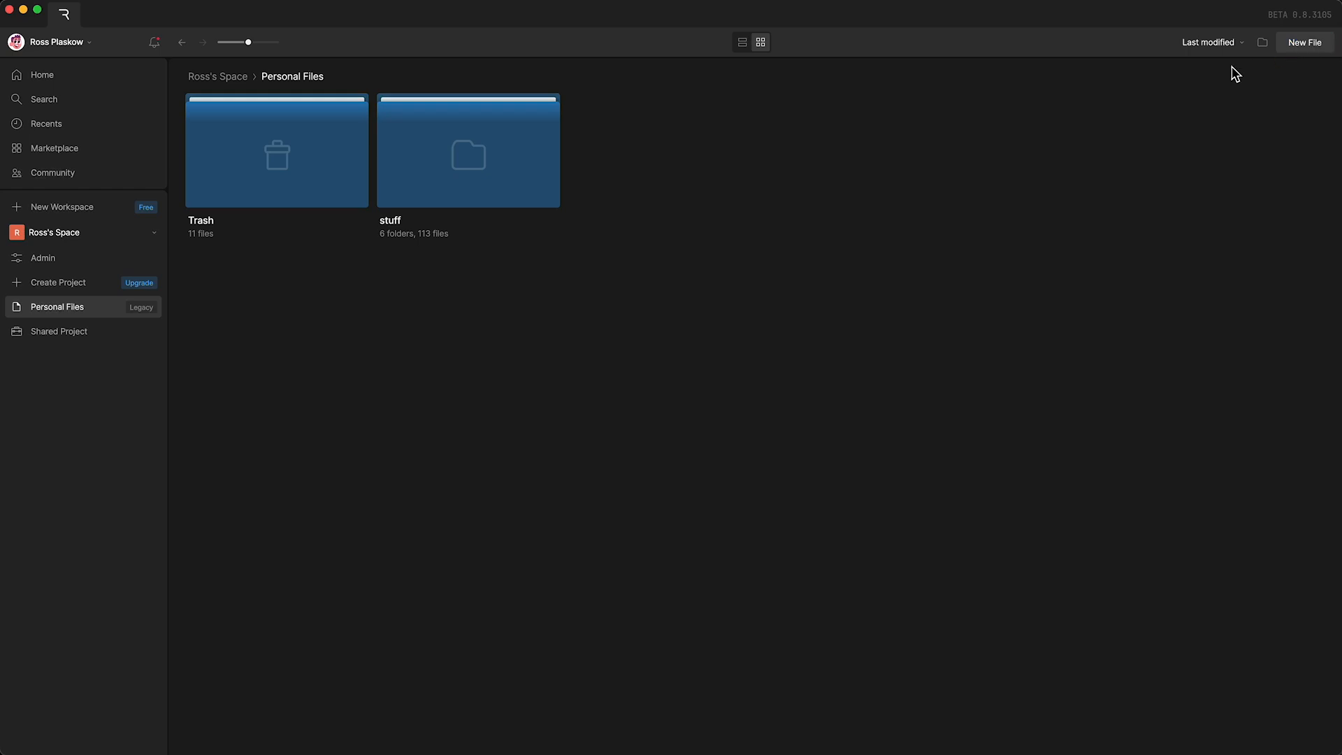
# Step: Create a New File from the context menu in empty Personal Files space
pyautogui.rightClick(726, 385)
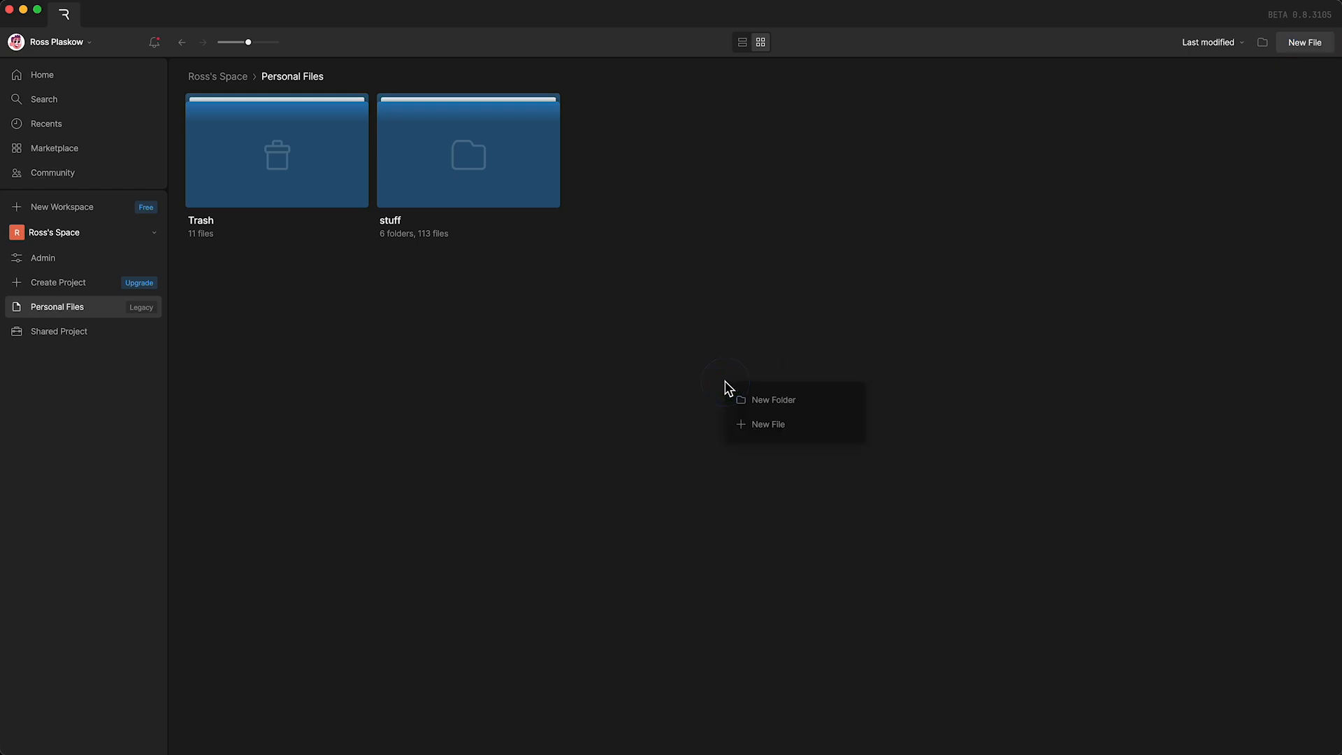
pyautogui.moveTo(770, 427)
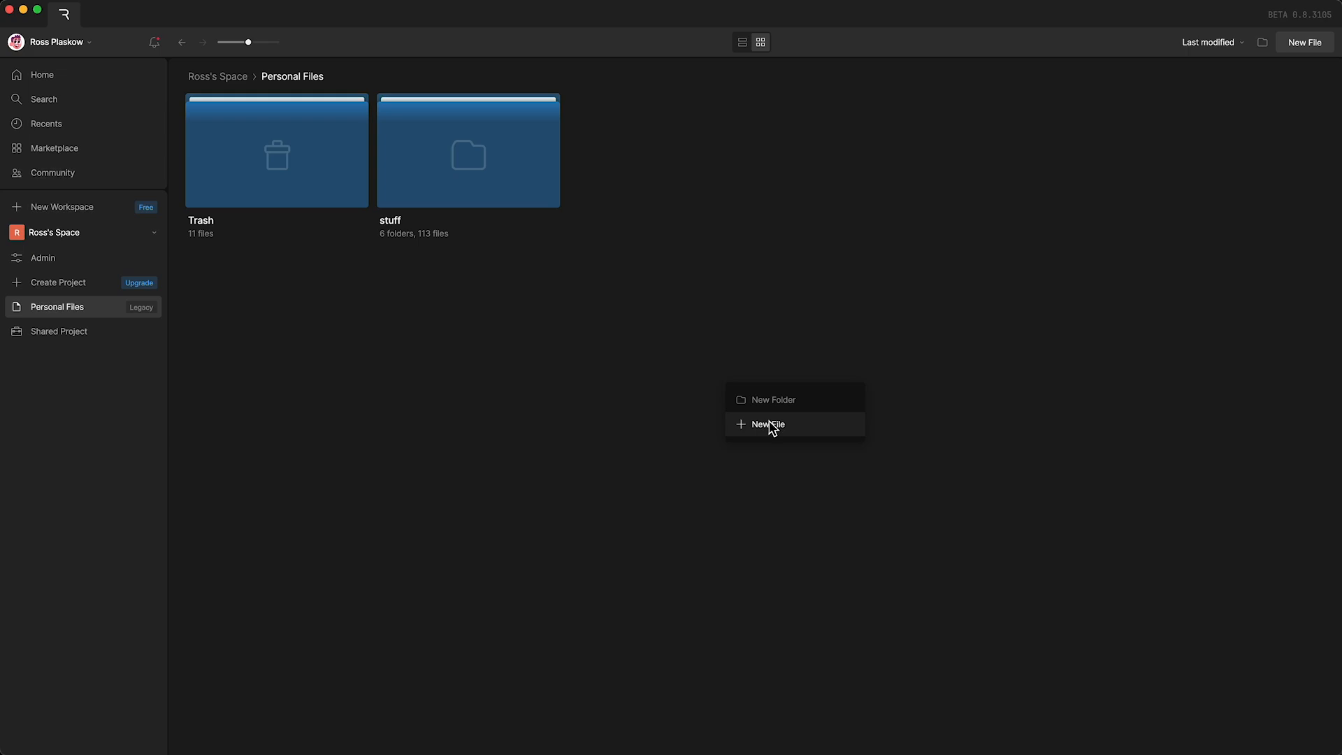
pyautogui.click(766, 424)
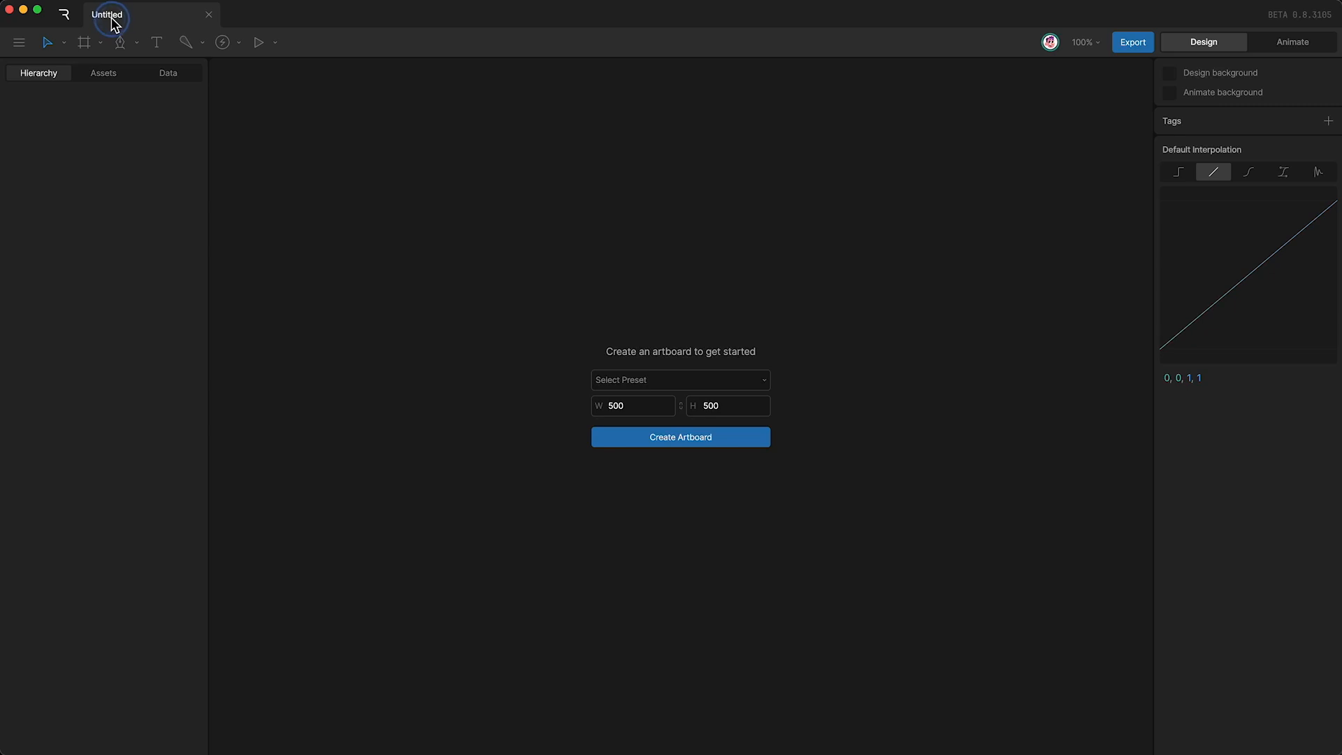
# Step: Name the new file 'tutorial' and return to Personal Files
pyautogui.write('tutorial')
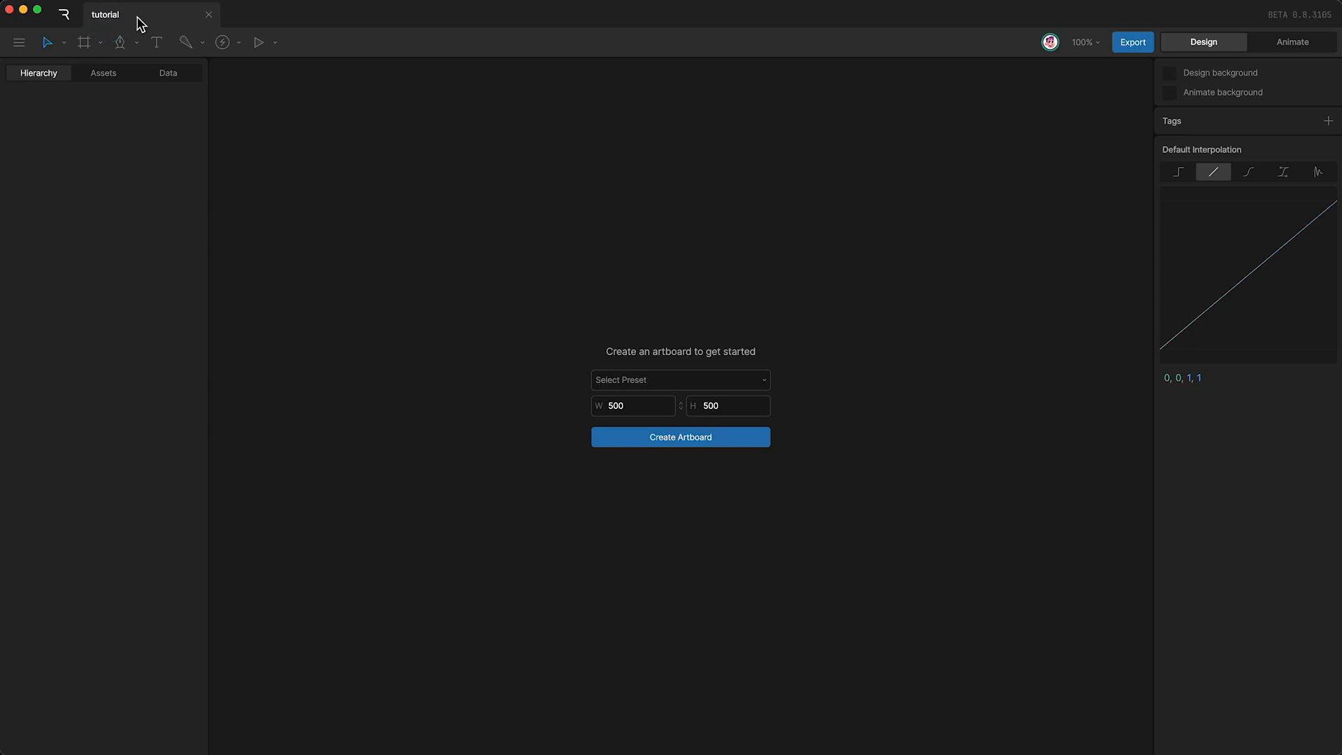
pyautogui.click(65, 14)
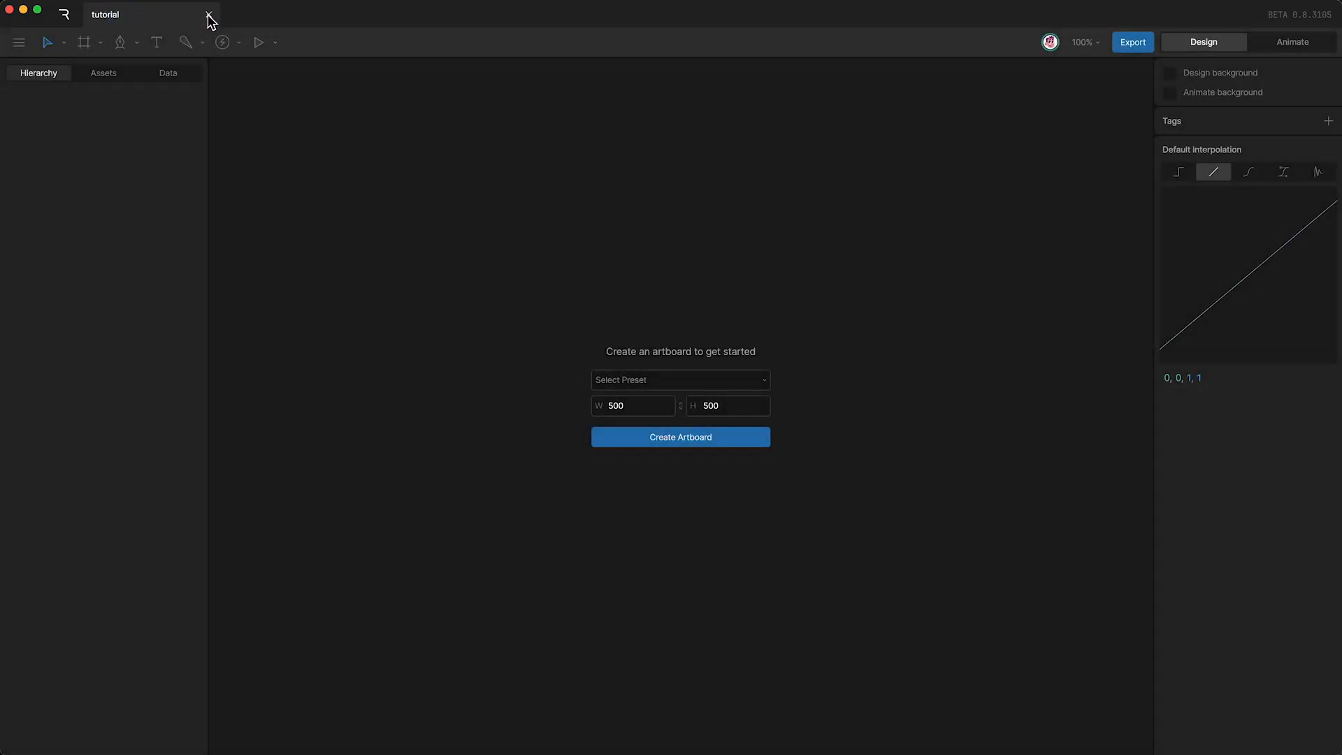
pyautogui.click(208, 14)
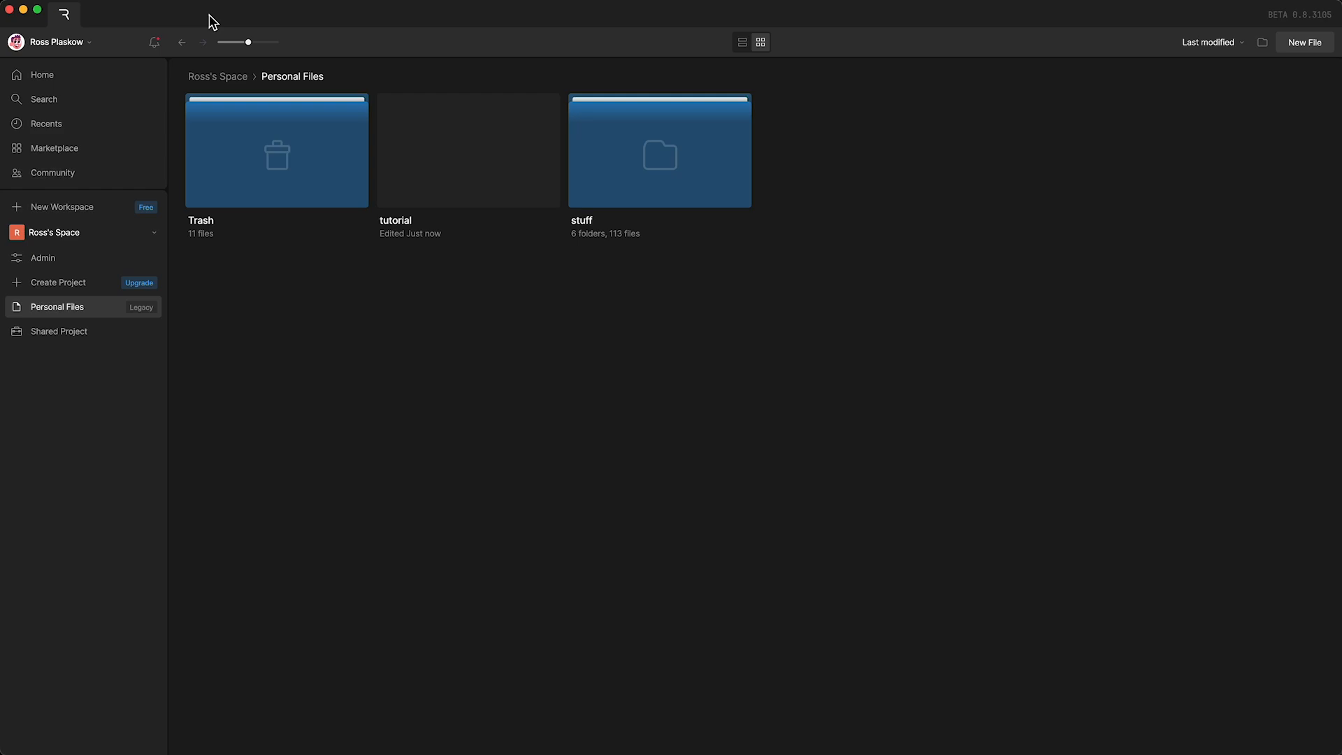
pyautogui.moveTo(553, 329)
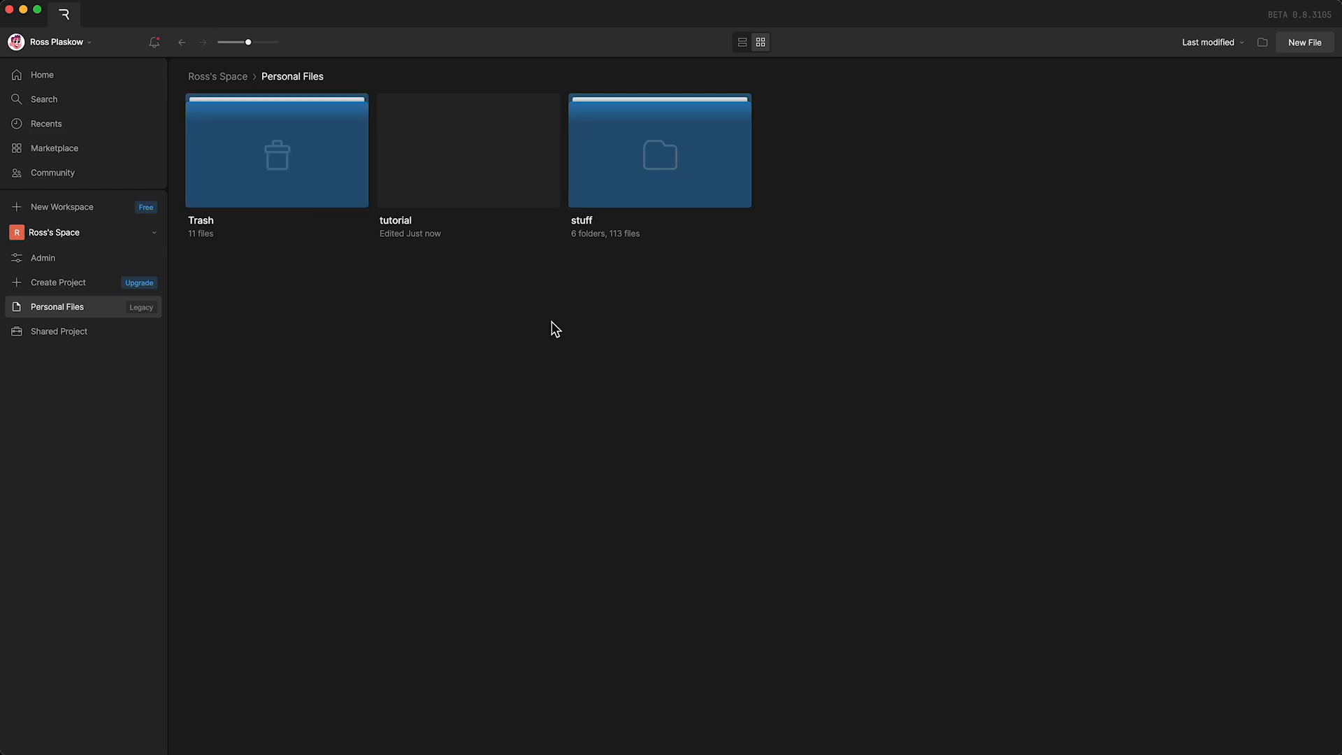
# Step: Reopen the tutorial file card in the editor
pyautogui.click(469, 149)
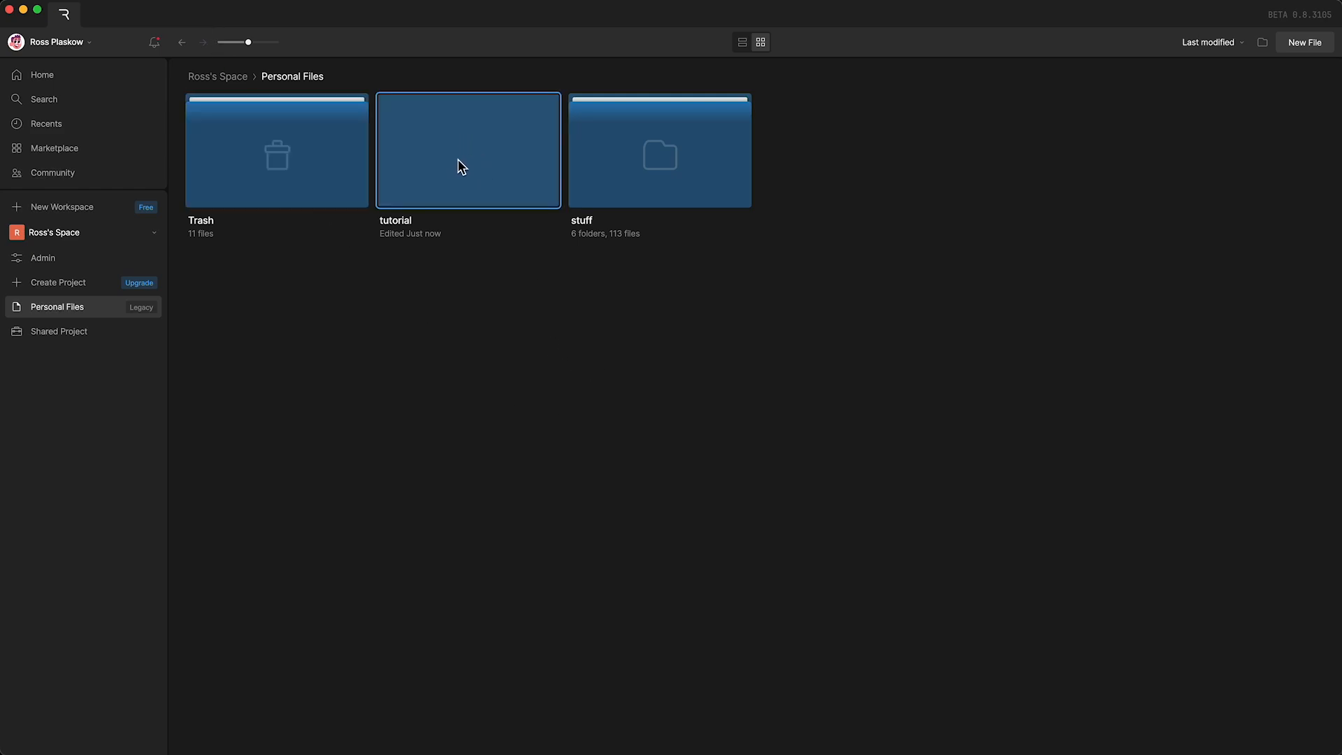
pyautogui.doubleClick(469, 150)
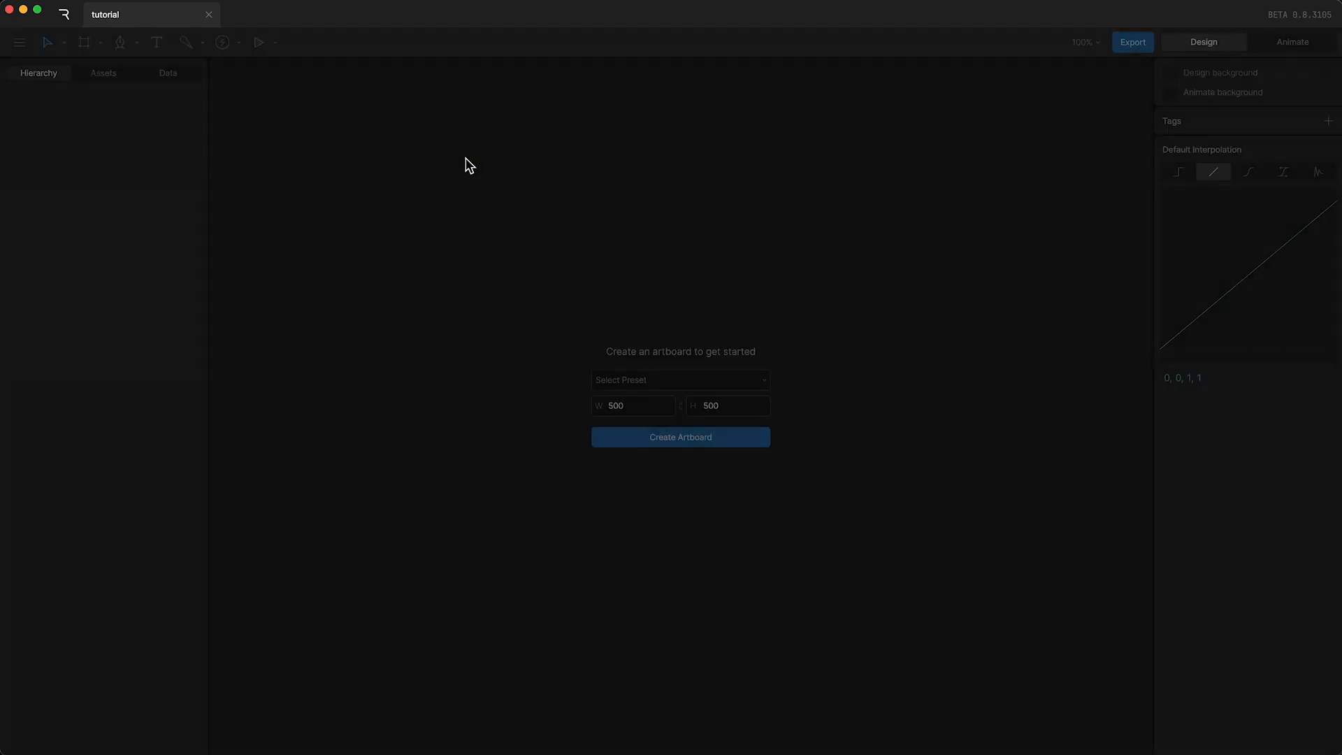